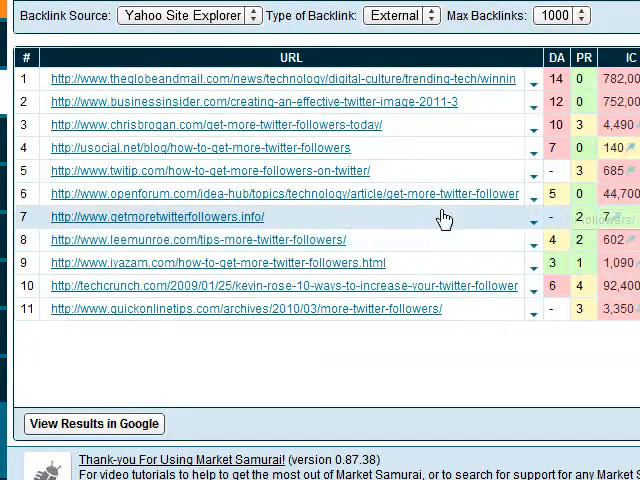
# Scroll the backlink list right to reveal the ivazam.com row's analysis options
pyautogui.hscroll(3)
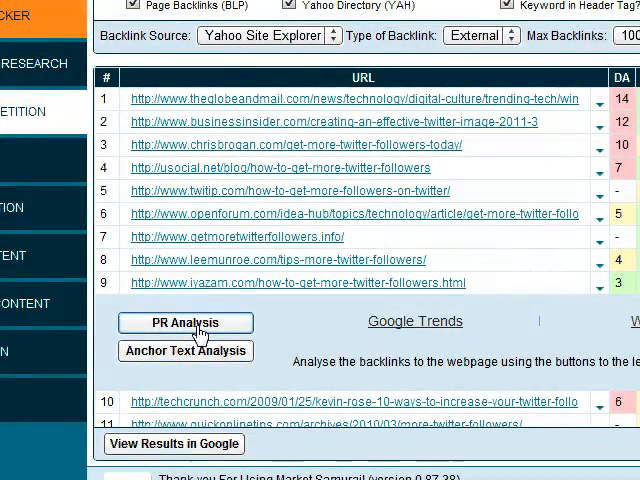
# Run PR Analysis on the ivazam.com page, grouping its backlinks into PageRank 3 and PageRank 0
pyautogui.click(184, 322)
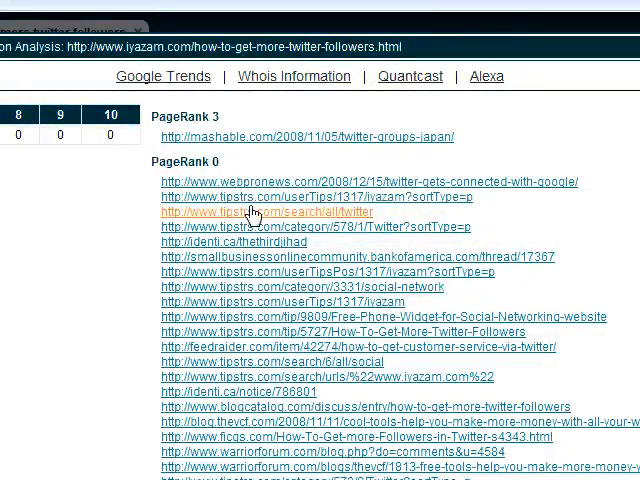
pyautogui.moveTo(264, 140)
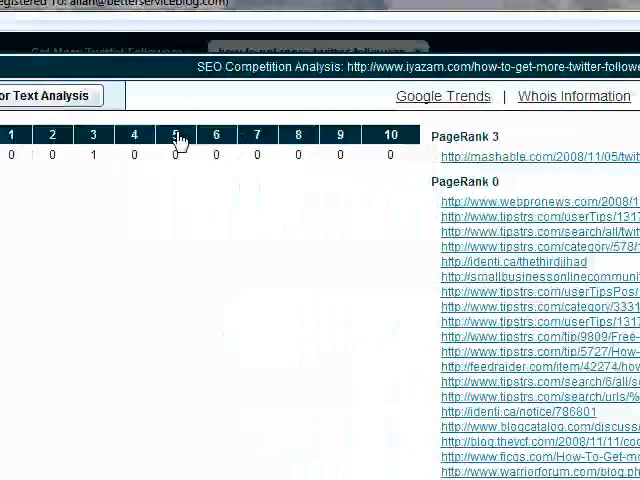
pyautogui.click(148, 104)
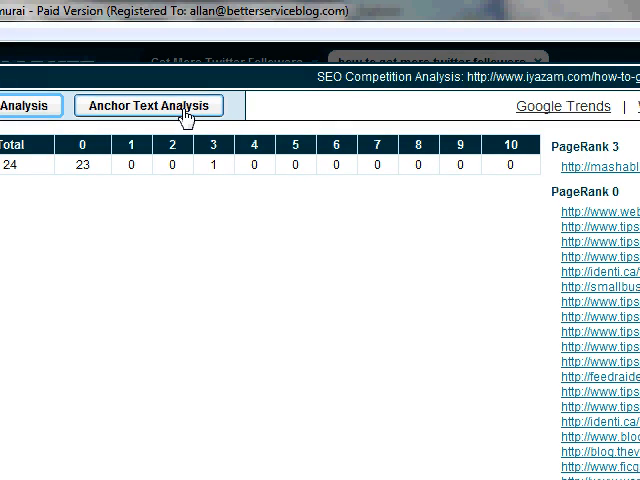
pyautogui.moveTo(236, 112)
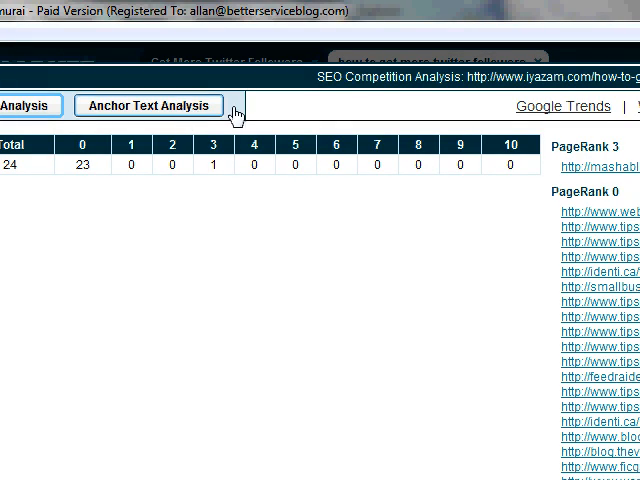